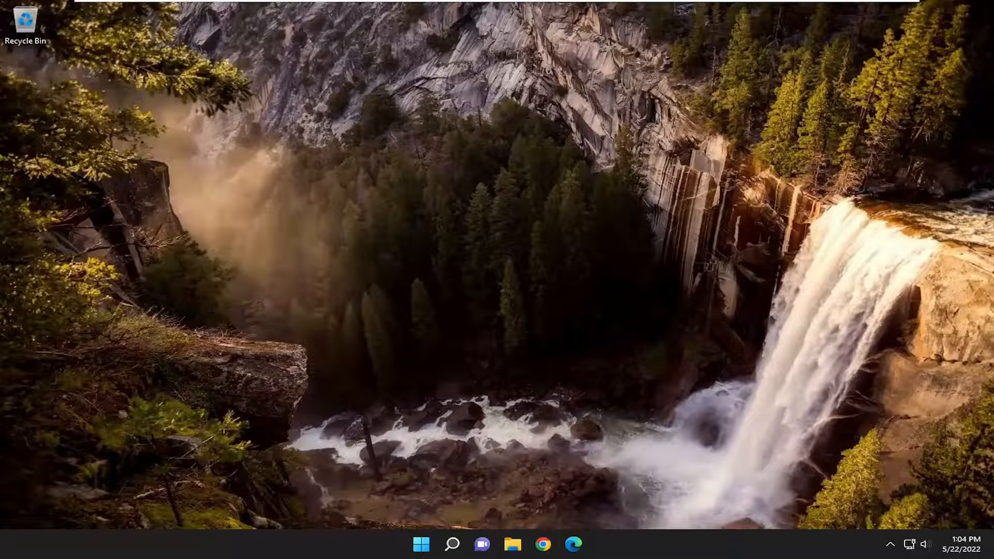
# Search for 'cmd' and launch Command Prompt as administrator, approving the UAC prompt
pyautogui.click(452, 558)
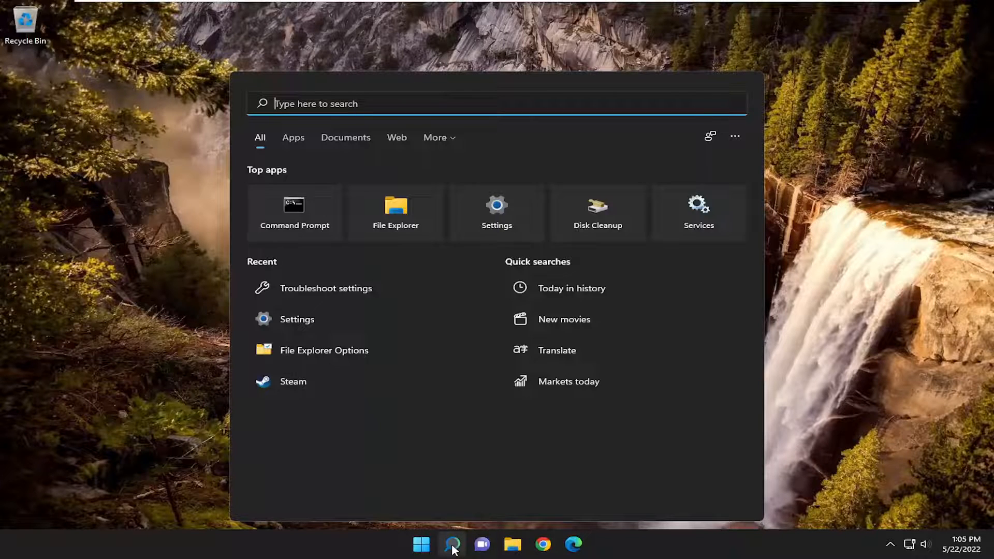
pyautogui.write('cmd')
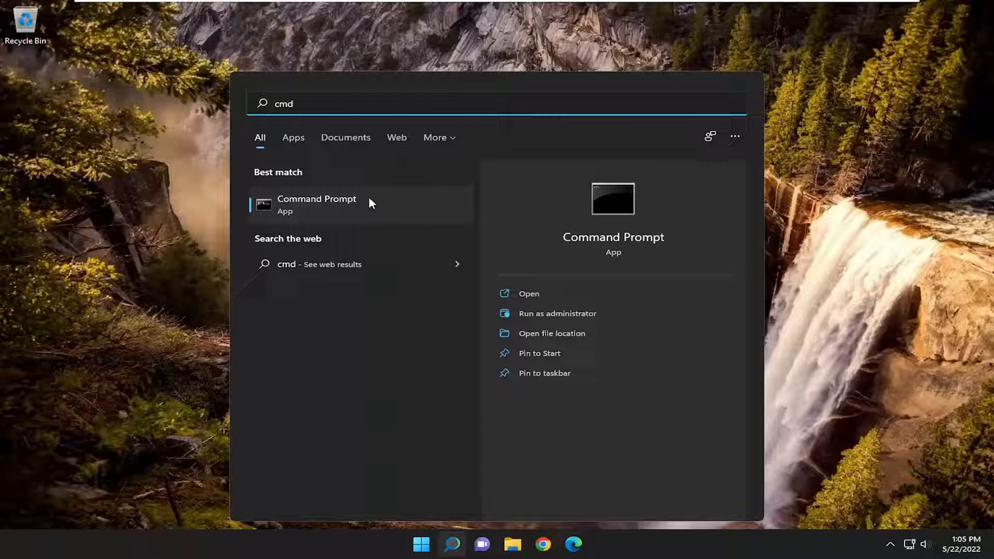
pyautogui.rightClick(323, 205)
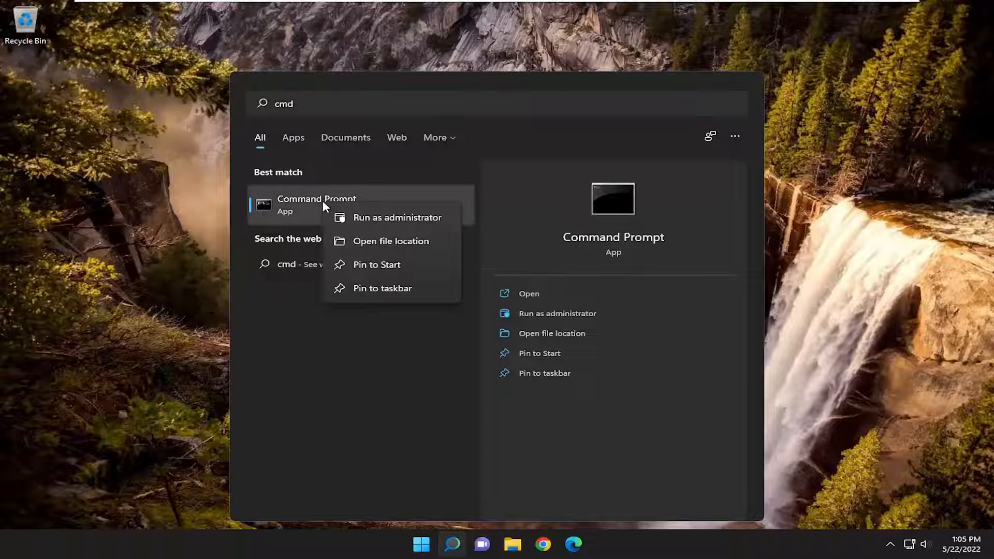
pyautogui.click(422, 227)
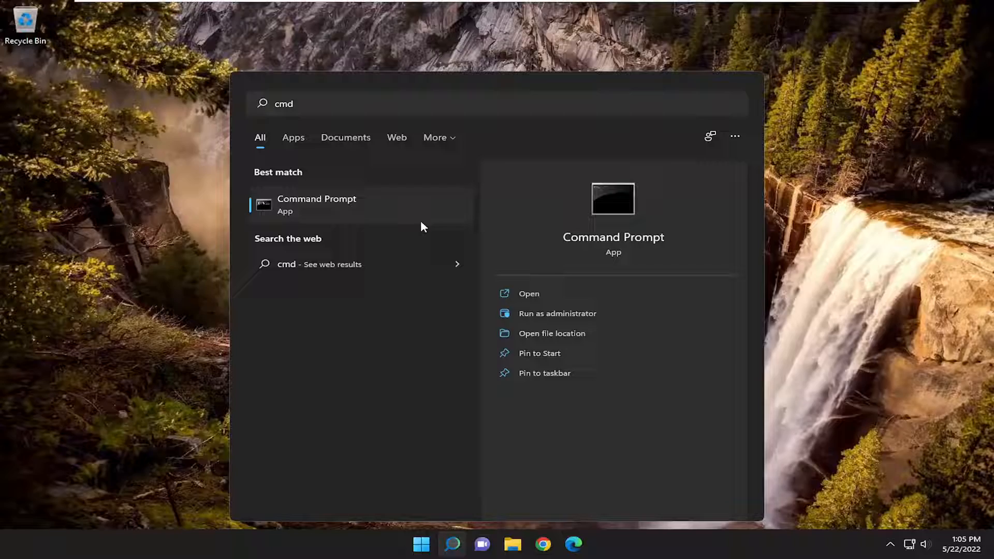
pyautogui.click(557, 313)
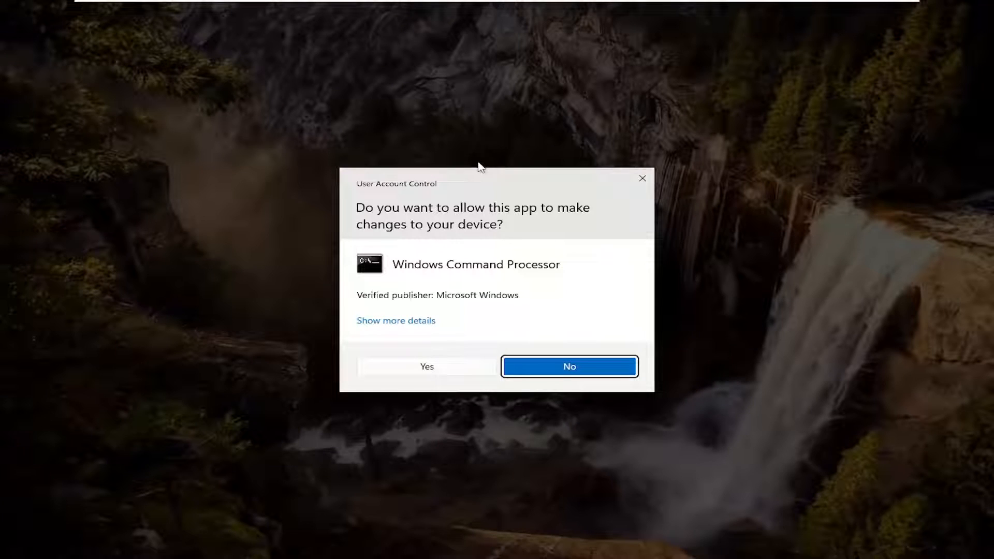
pyautogui.click(427, 366)
pyautogui.write('i')
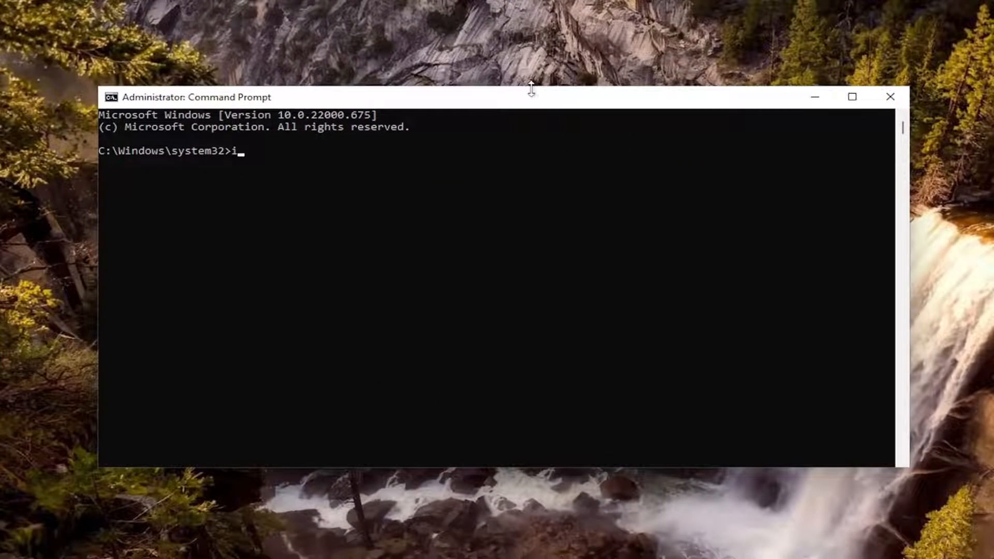
# Run ipconfig /flushdns to clear the DNS resolver cache
pyautogui.write('pconfig')
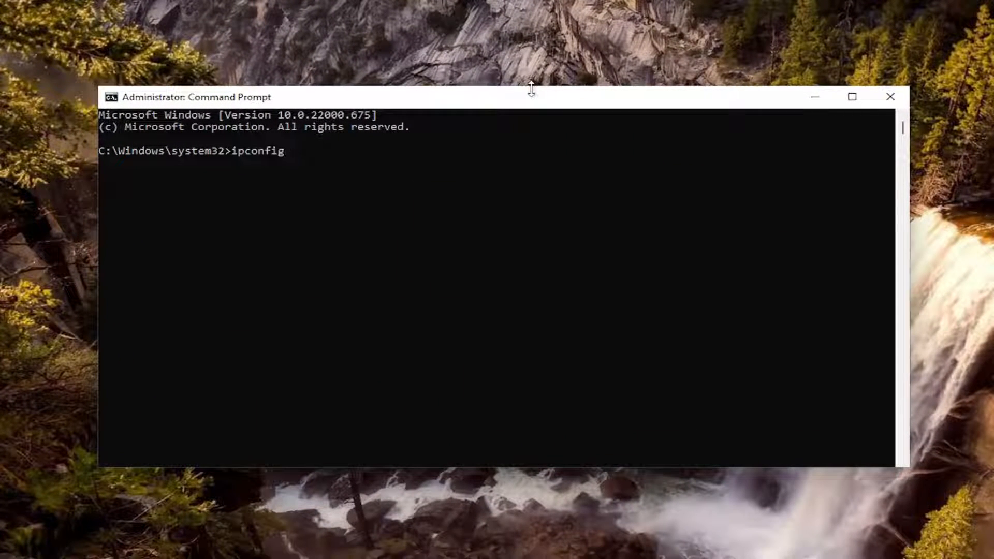
pyautogui.write('/flushdns')
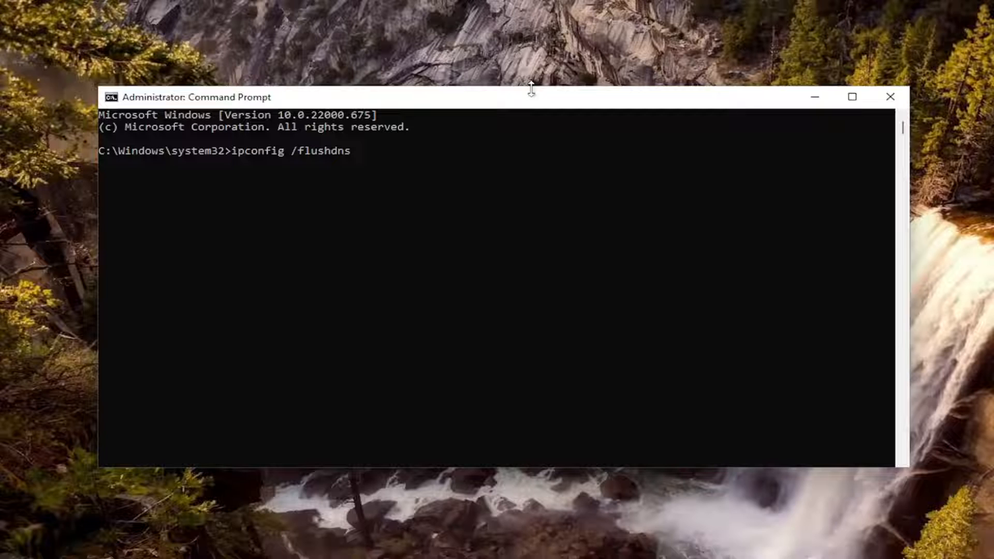
pyautogui.press('Enter')
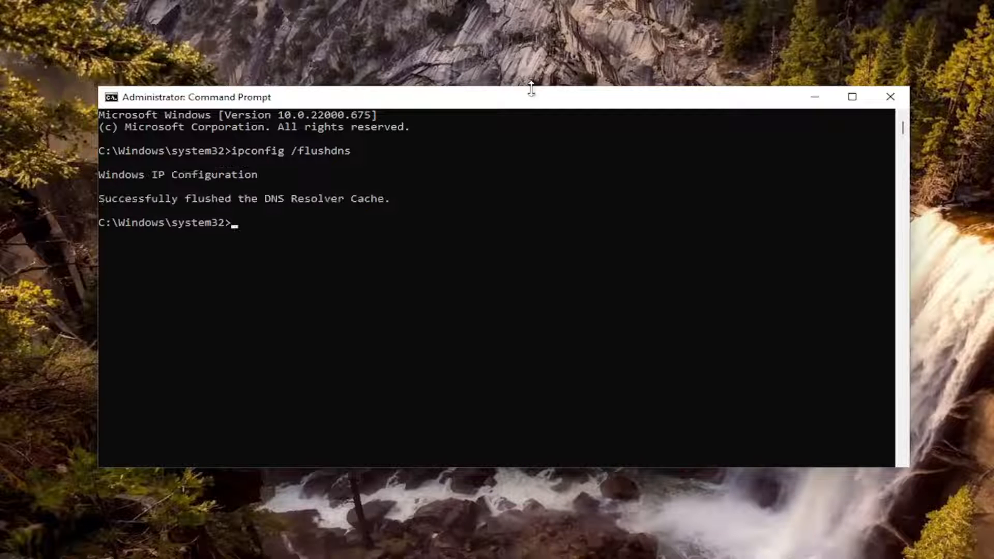
pyautogui.moveTo(232, 160)
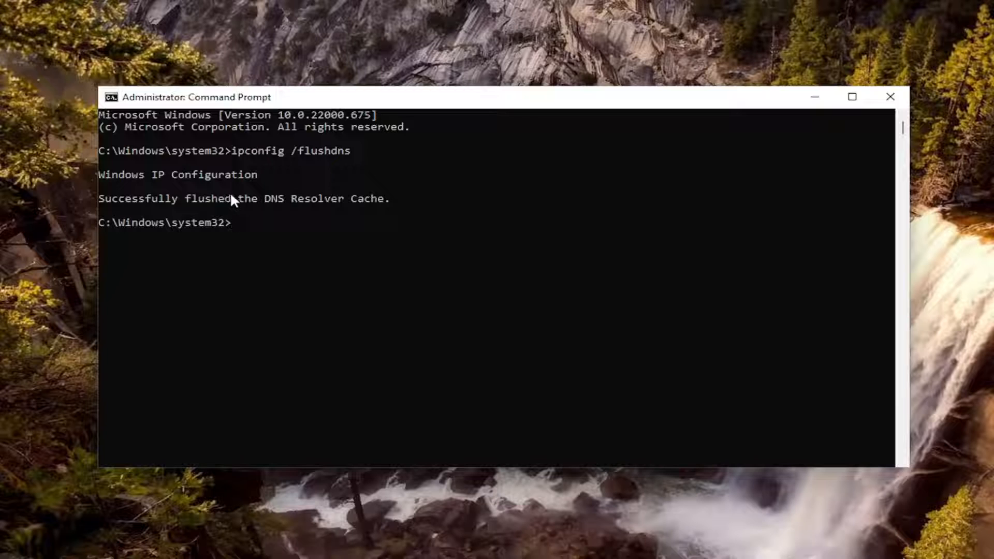
pyautogui.moveTo(246, 220)
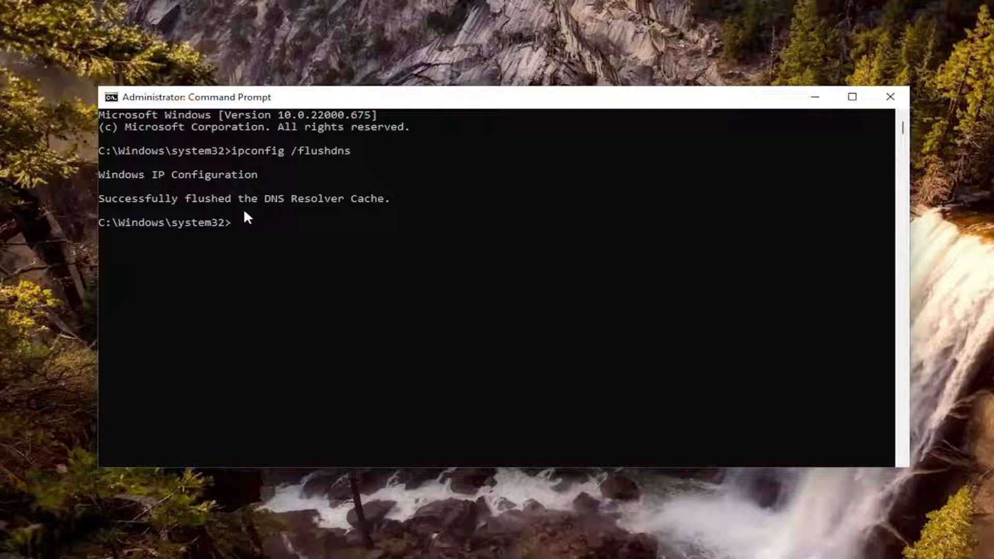
pyautogui.moveTo(343, 332)
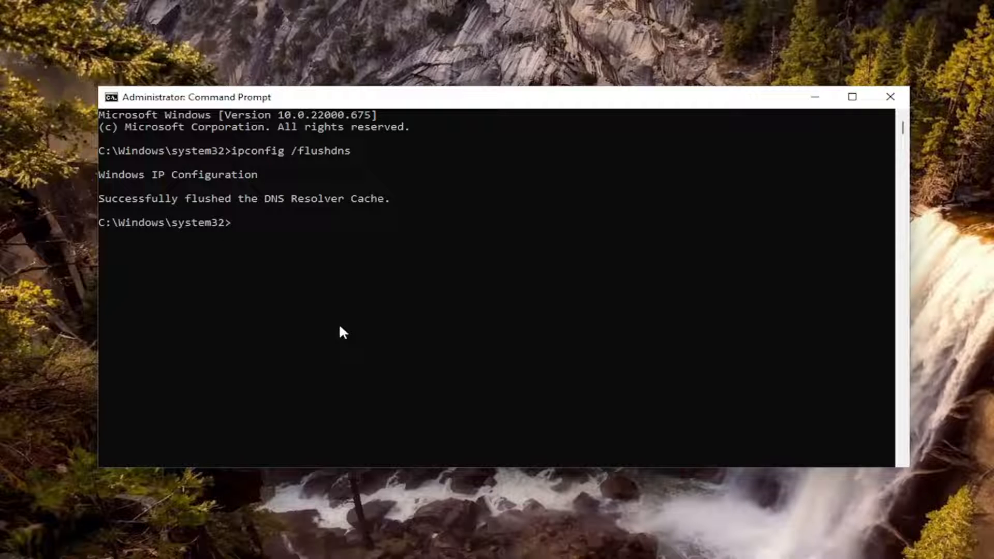
# Run netsh winsock reset to reset the Winsock Catalog
pyautogui.write('netsh w')
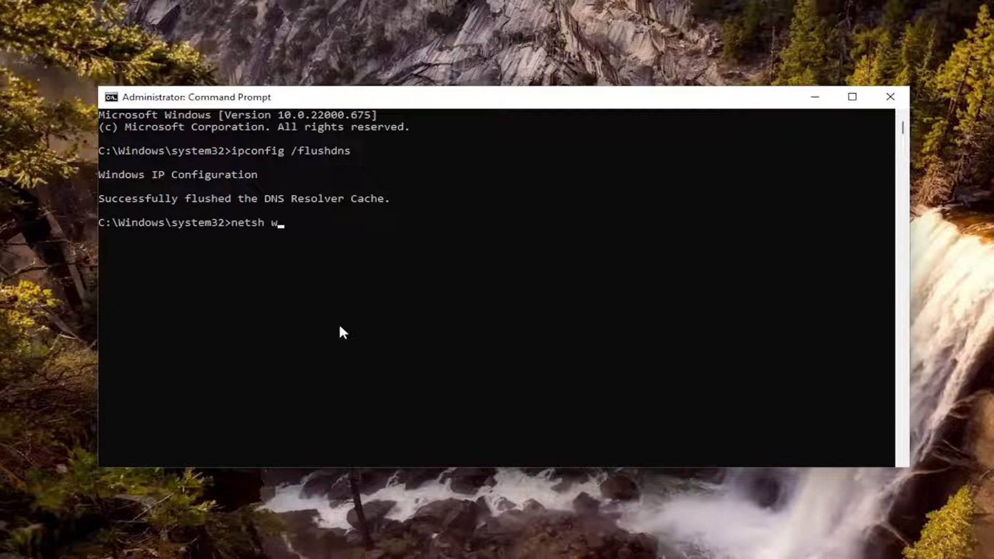
pyautogui.write('insock')
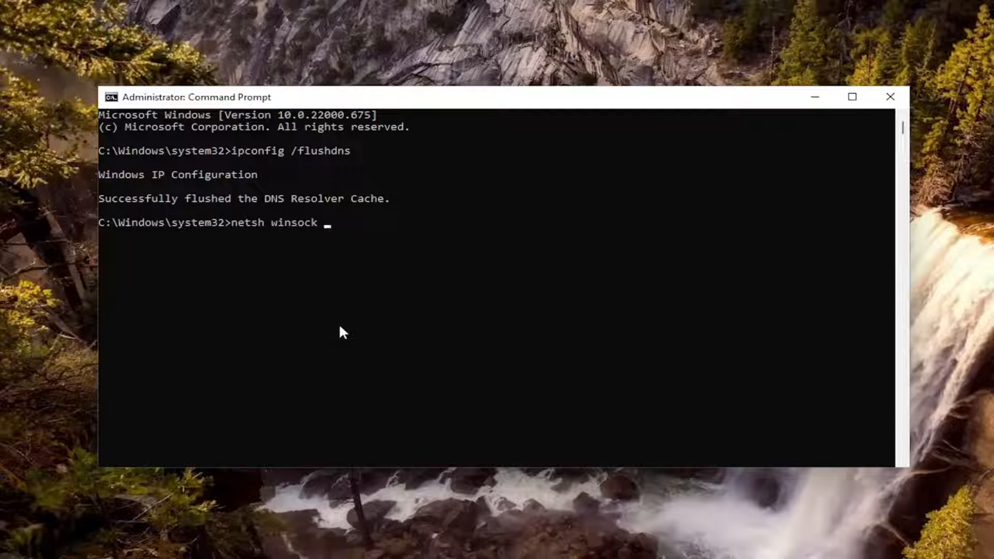
pyautogui.write('reset')
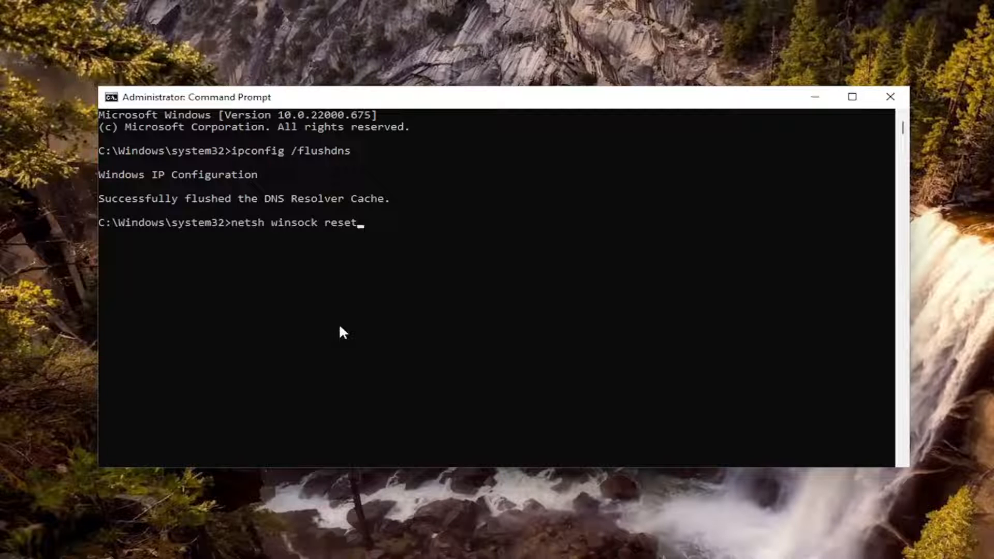
pyautogui.press('Enter')
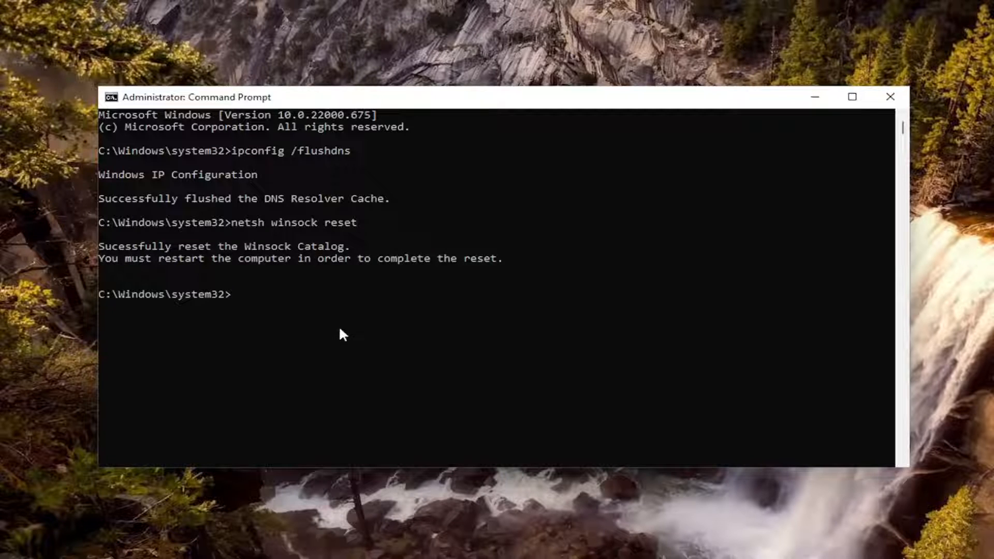
pyautogui.moveTo(277, 305)
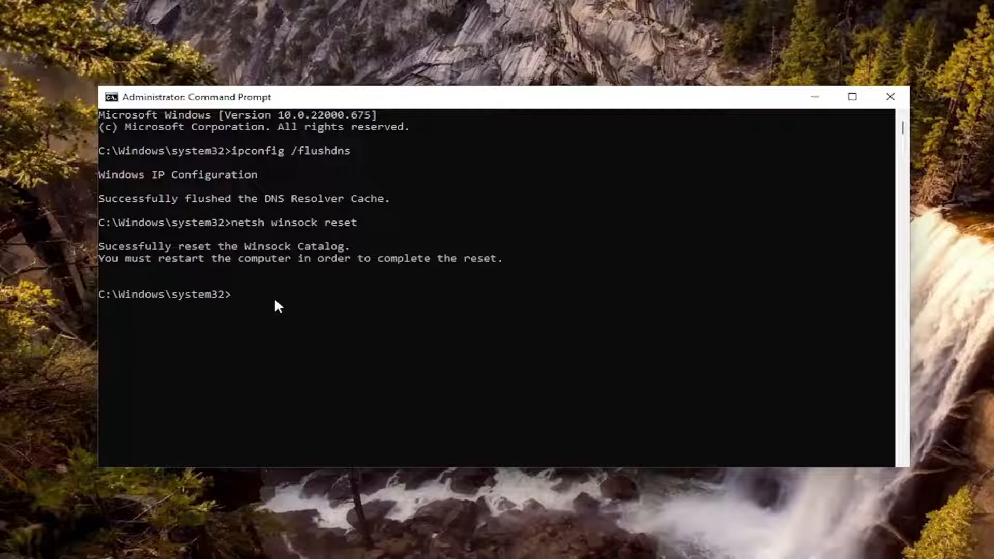
pyautogui.moveTo(211, 276)
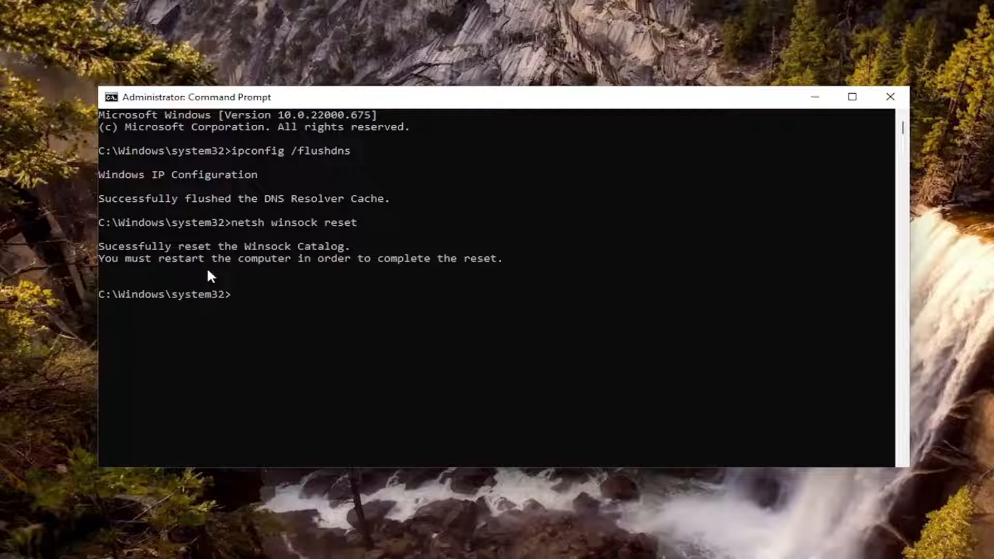
pyautogui.moveTo(643, 219)
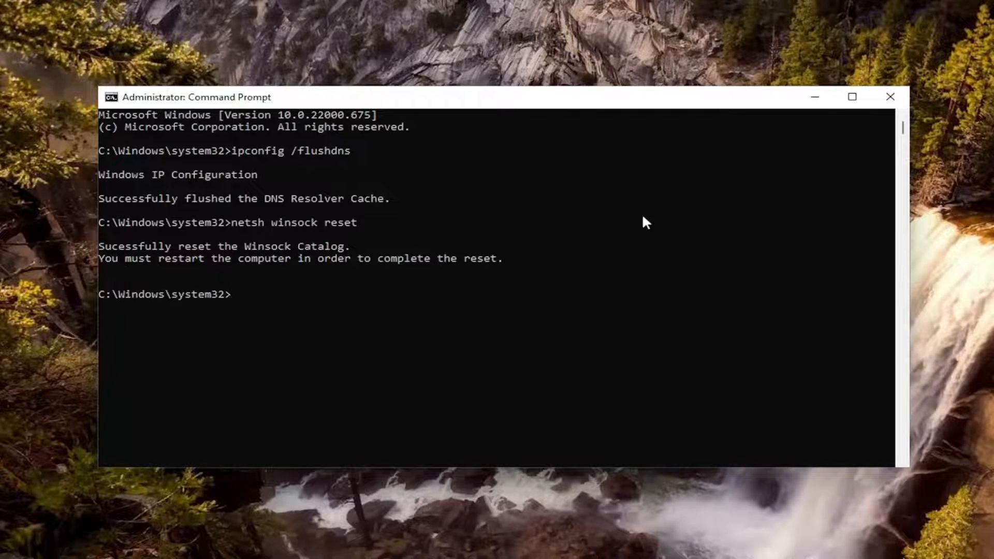